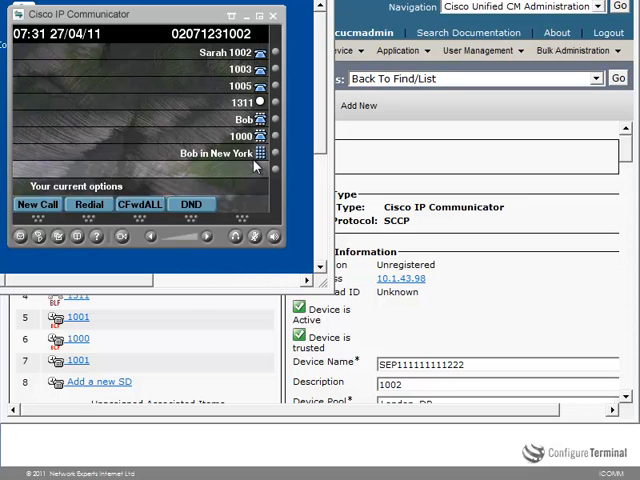
mouse_move(258, 165)
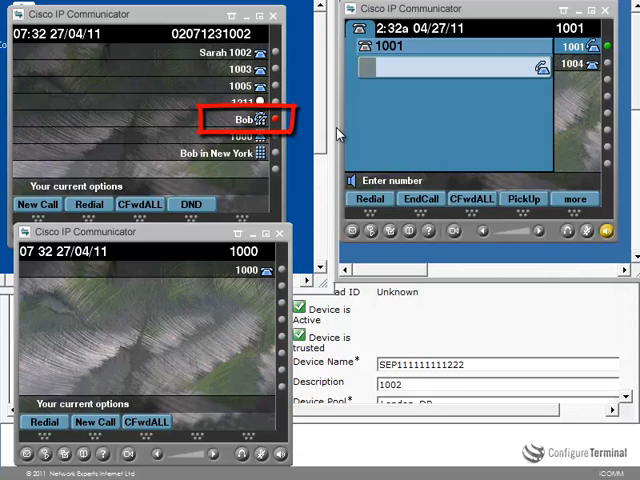
mouse_move(368, 108)
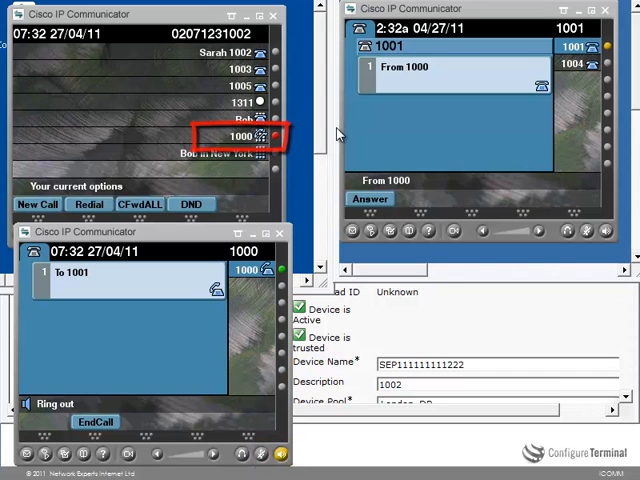
Step: Answer the incoming call from extension 1000 on the 1001 phone
left_click(370, 199)
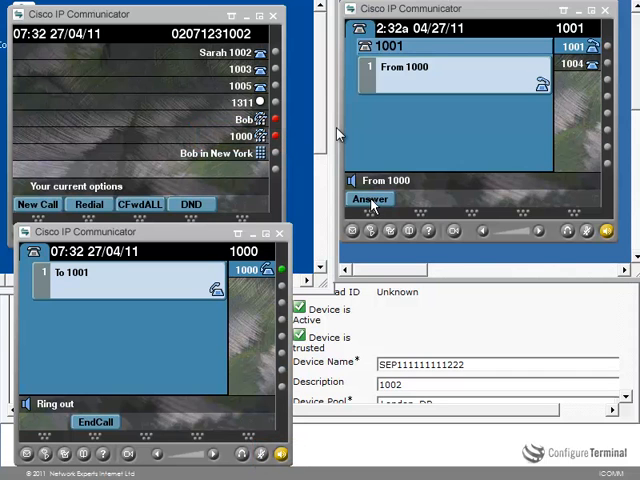
left_click(370, 199)
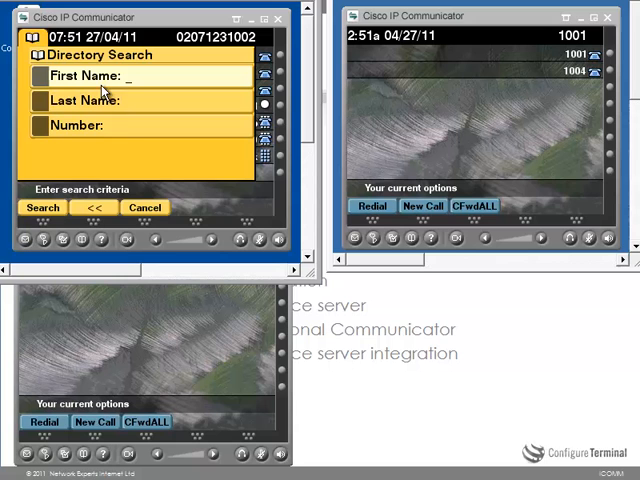
Step: Search the corporate directory for first name B, finding NewYork, Bob at 1001
type("B")
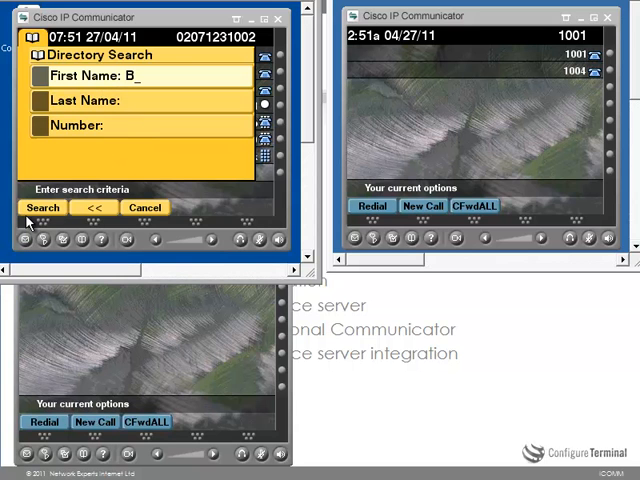
left_click(42, 207)
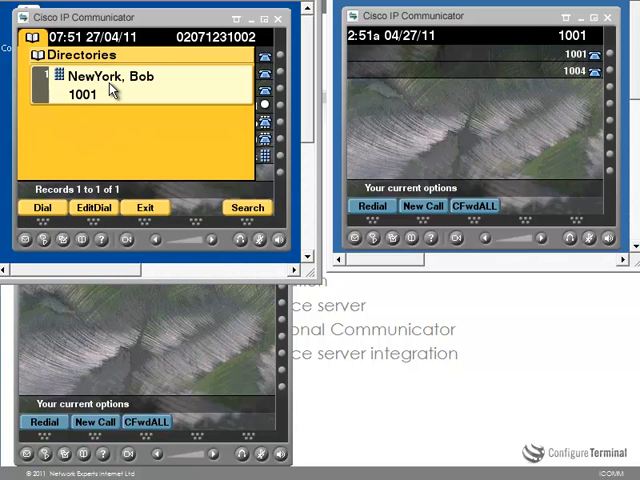
mouse_move(50, 85)
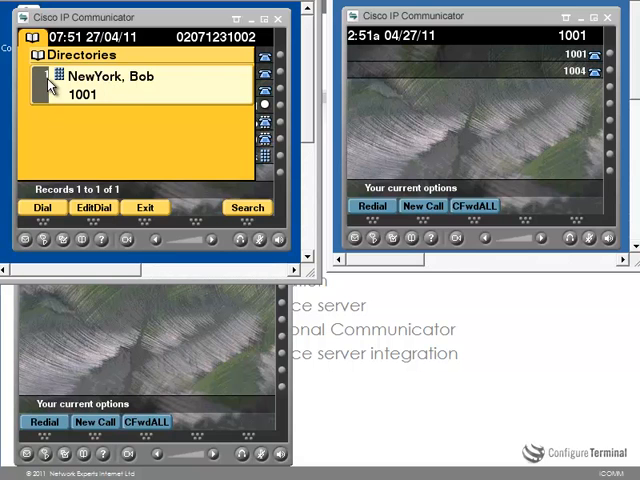
mouse_move(165, 230)
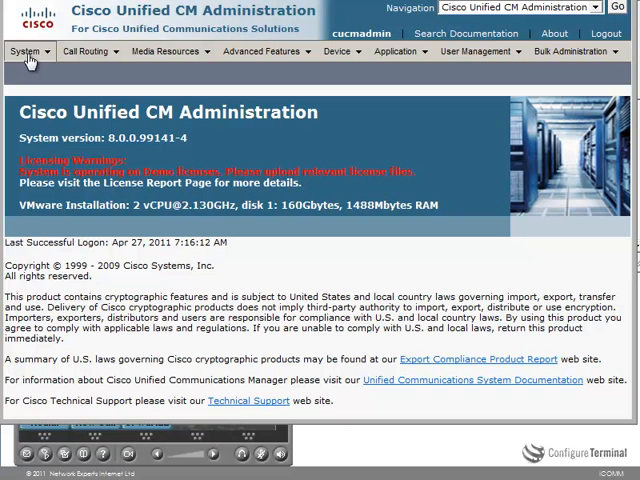
Step: Set the BLF For Call Lists enterprise parameter to Enabled, acknowledging the restart warning
left_click(25, 51)
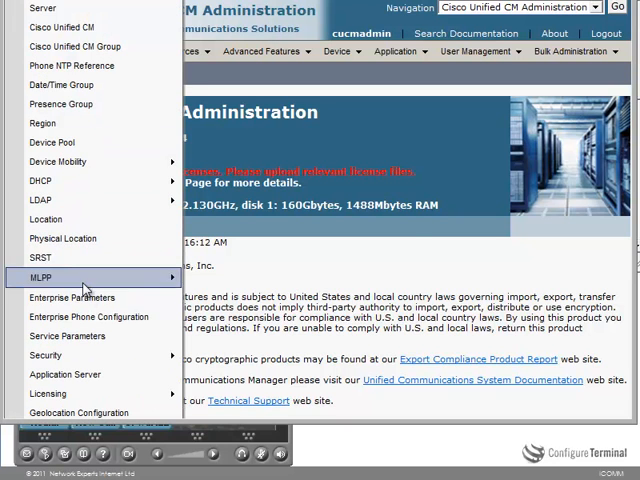
left_click(72, 297)
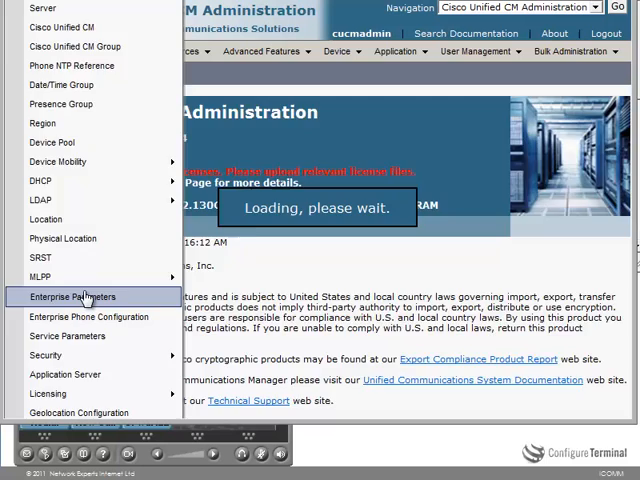
left_click(71, 296)
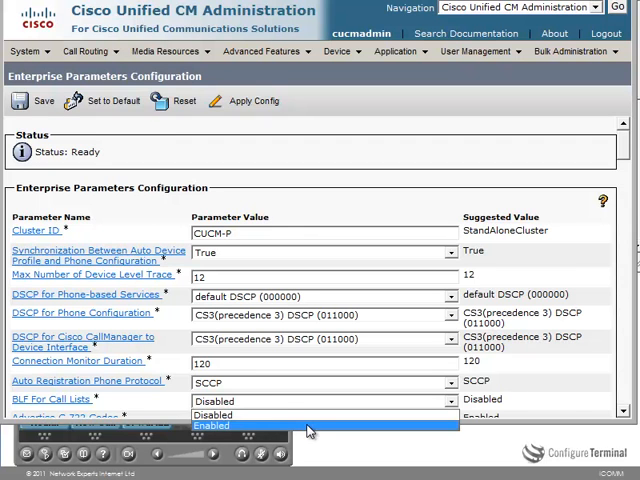
left_click(211, 425)
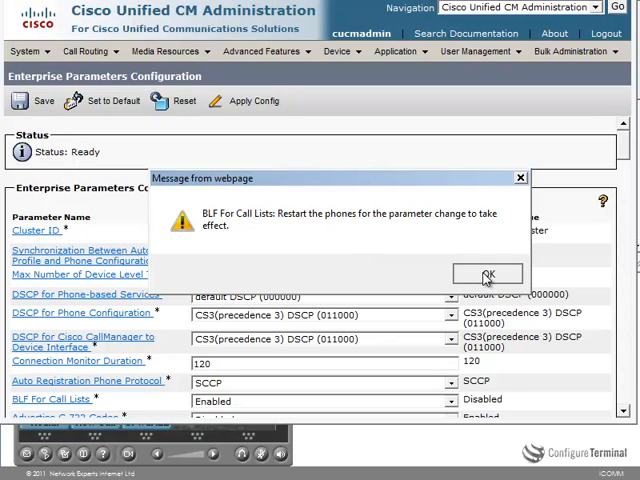
left_click(487, 274)
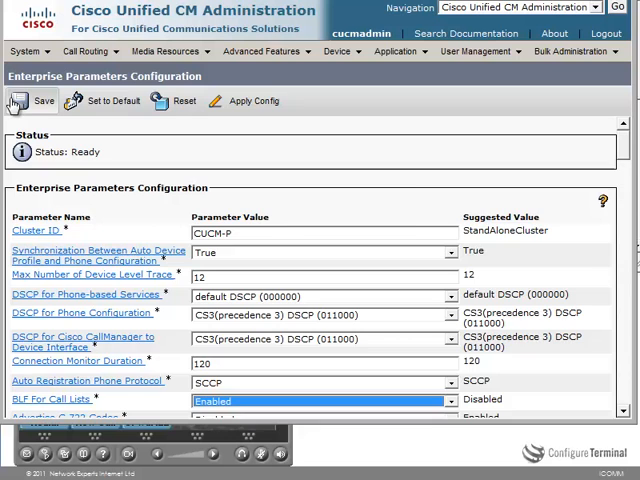
Step: Save the enterprise parameter change and apply the configuration to the phones
left_click(37, 101)
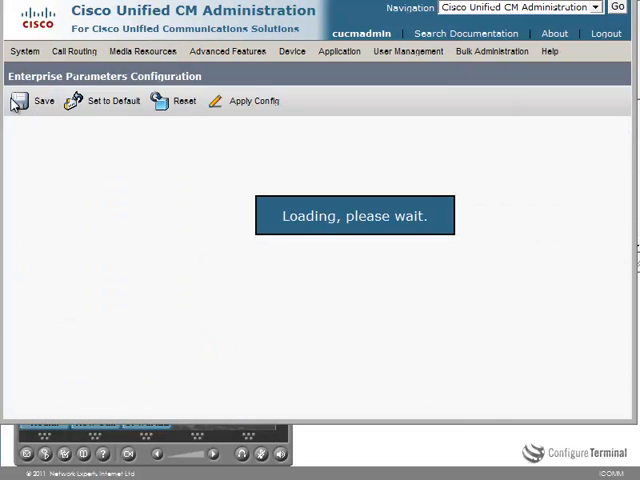
left_click(253, 101)
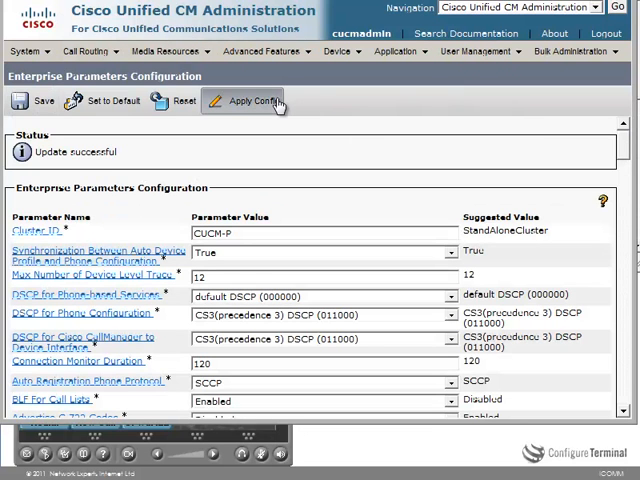
left_click(243, 100)
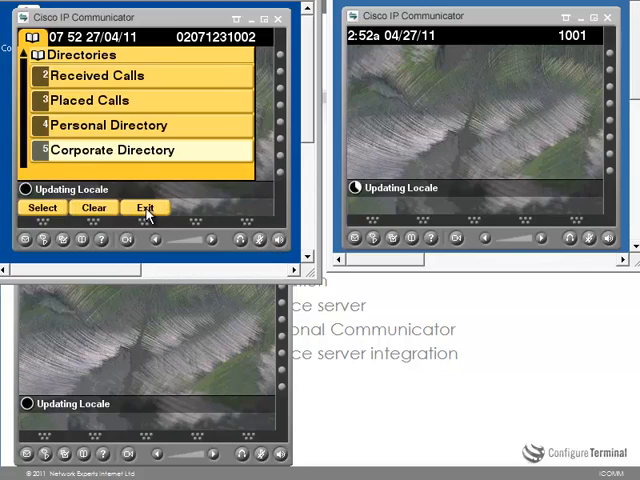
Step: View the missed calls history with BLF icons, then end the call attempt to Sarah 1002
left_click(145, 207)
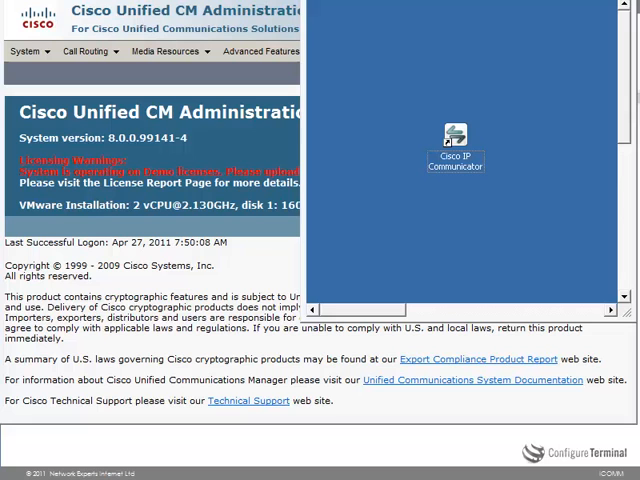
mouse_move(454, 194)
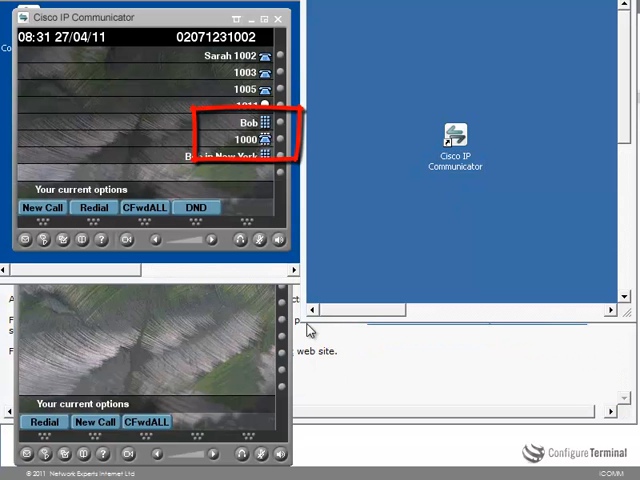
mouse_move(278, 131)
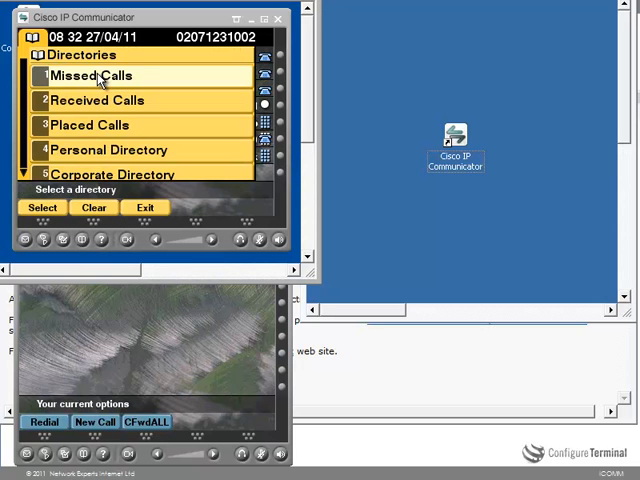
left_click(90, 75)
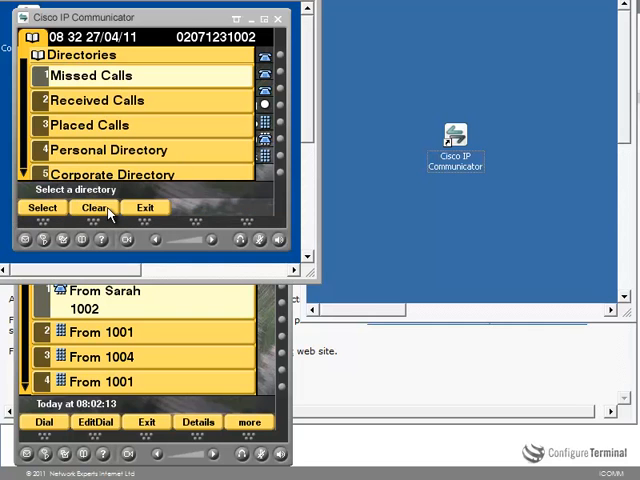
left_click(279, 240)
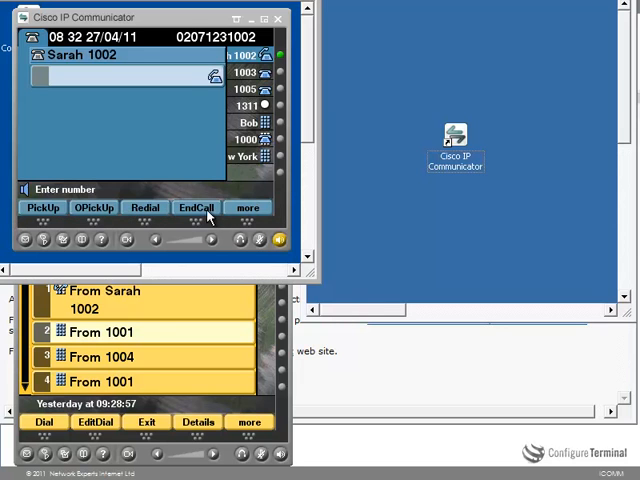
left_click(196, 207)
type("s")
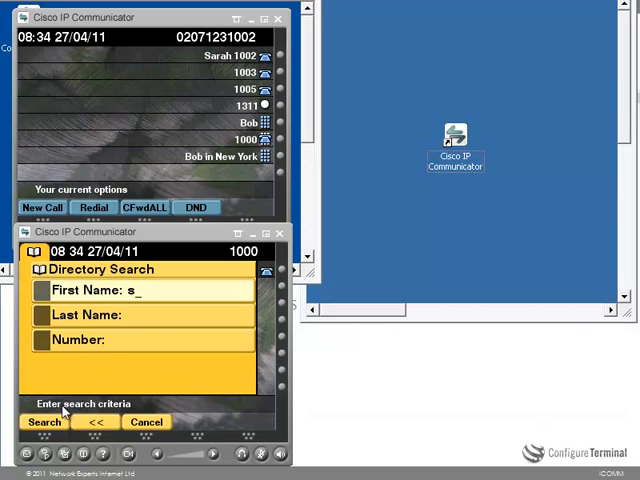
Step: Run the corporate directory search for first name s on the 1000 phone
left_click(44, 421)
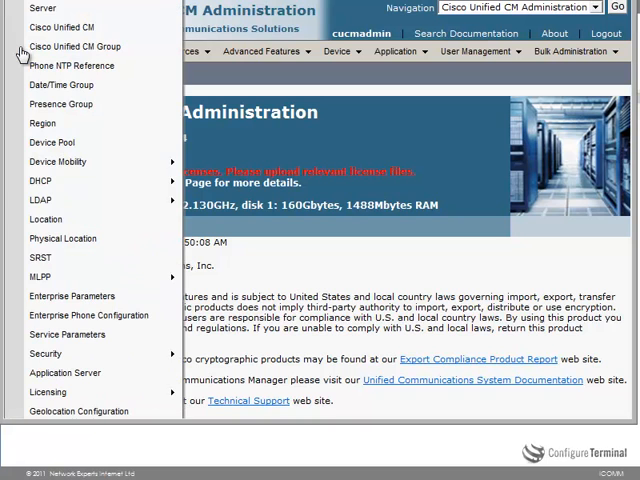
mouse_move(75, 47)
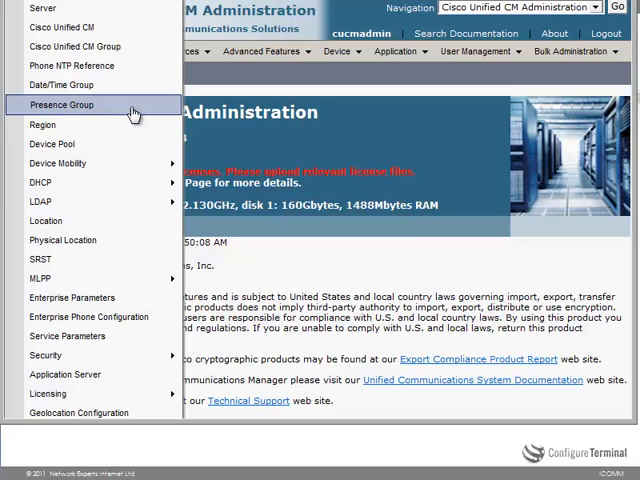
Step: Enter a new presence group named G1002 with a 'Group' description
left_click(62, 104)
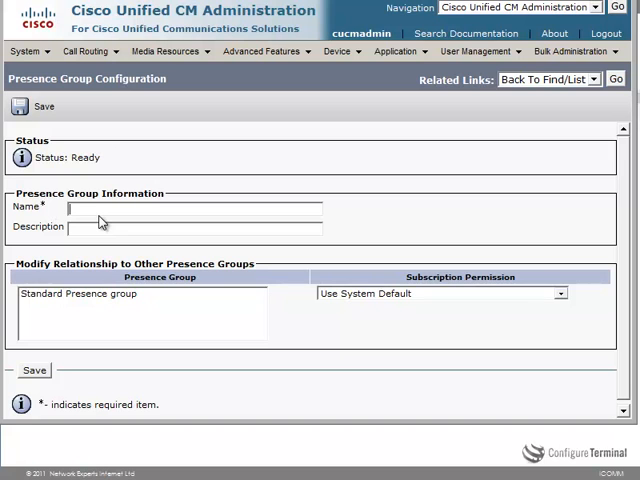
type("G100")
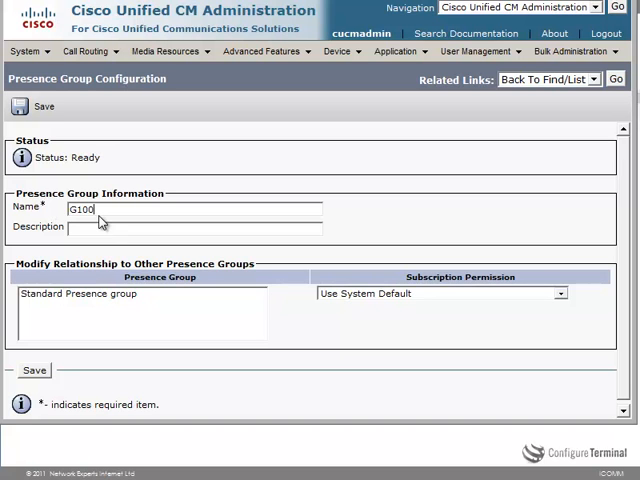
type("Grou")
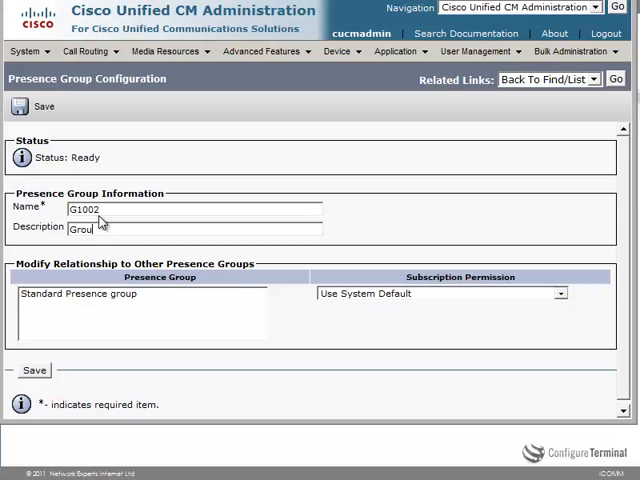
type("p")
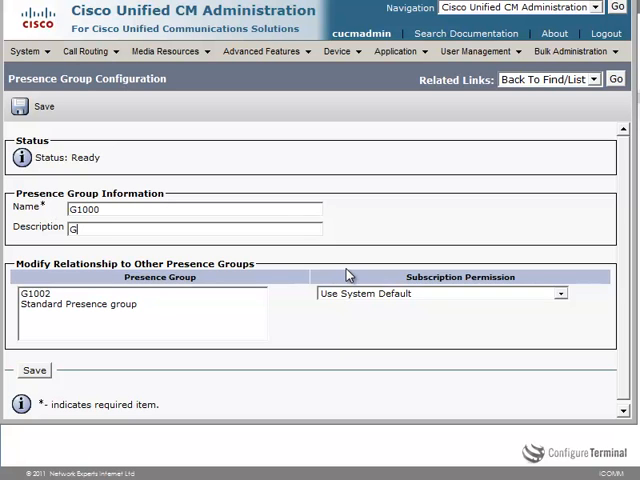
Step: Save presence group G1000 described as 'Group for phone 1000' and return to the list
type("roup for 100")
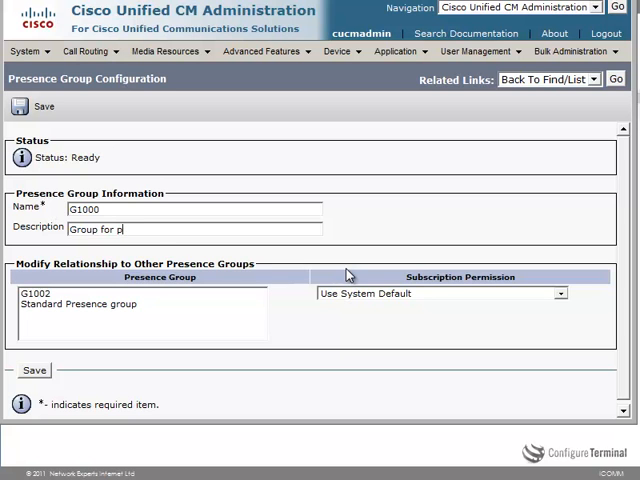
type("hone 1000")
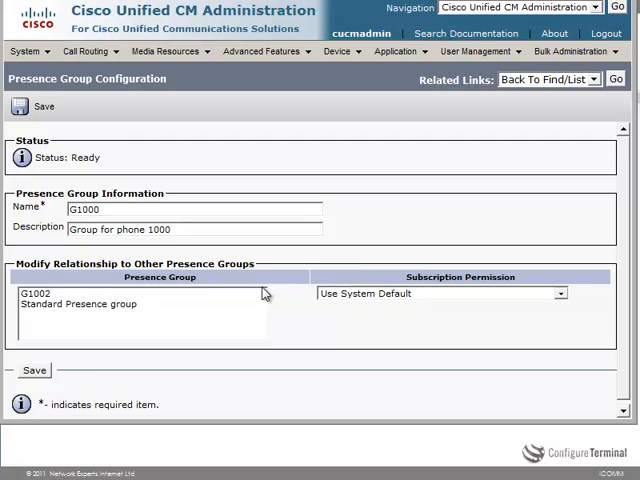
left_click(34, 370)
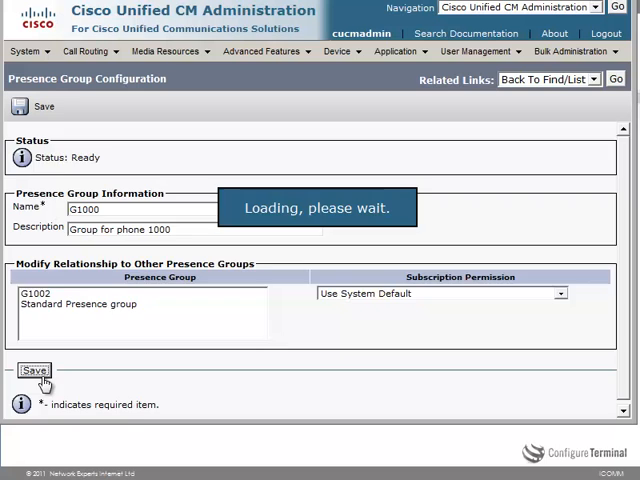
left_click(34, 370)
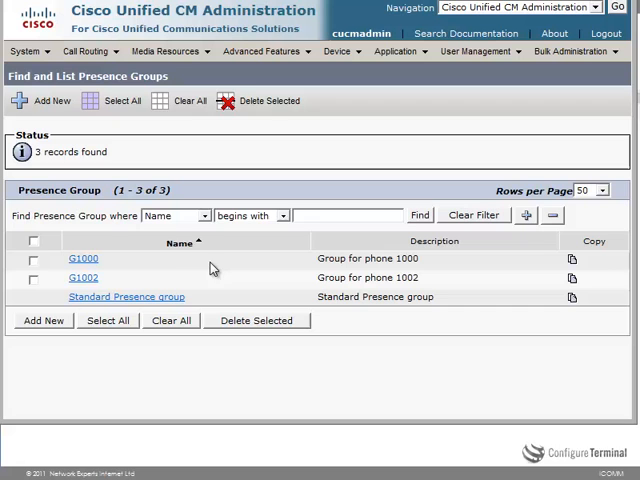
Step: Set G1002 to Allow Subscription to G1000, save, and return to the presence group list
left_click(83, 277)
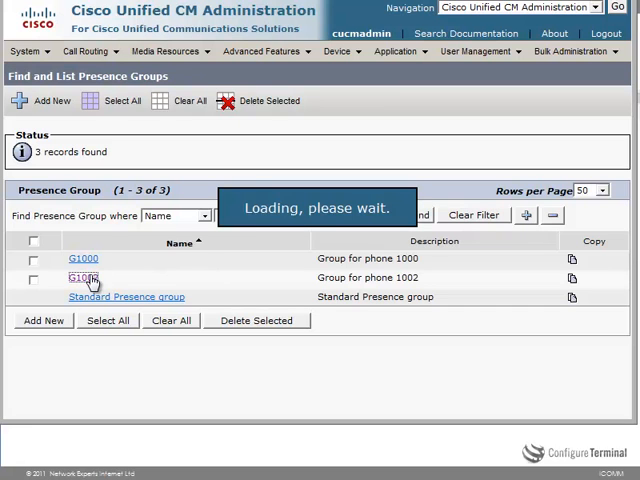
left_click(84, 277)
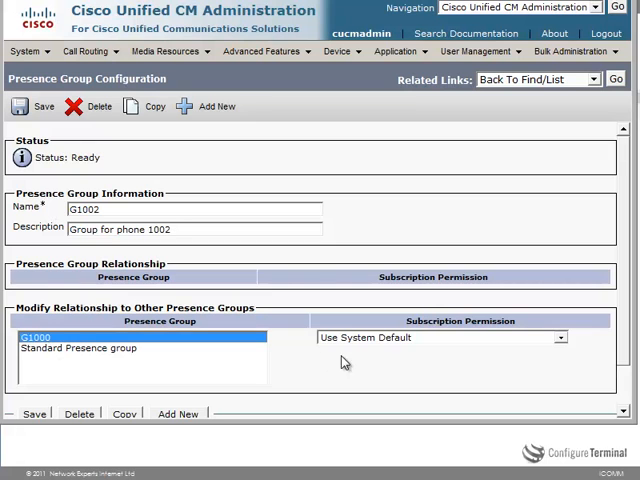
left_click(440, 337)
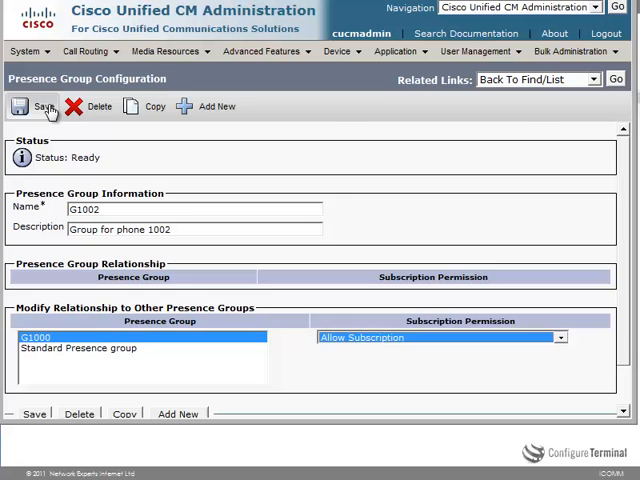
left_click(42, 107)
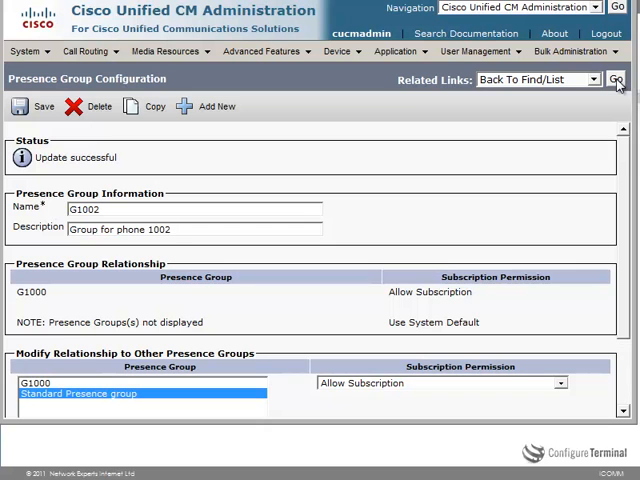
left_click(616, 80)
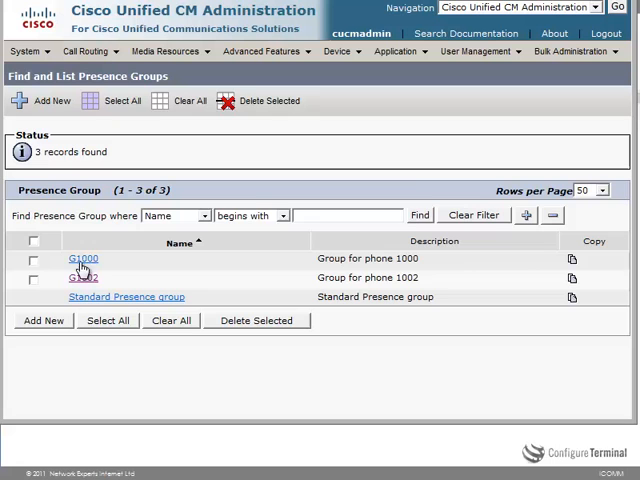
Step: Set G1000 to Disallow Subscription to G1002 and save it
left_click(83, 258)
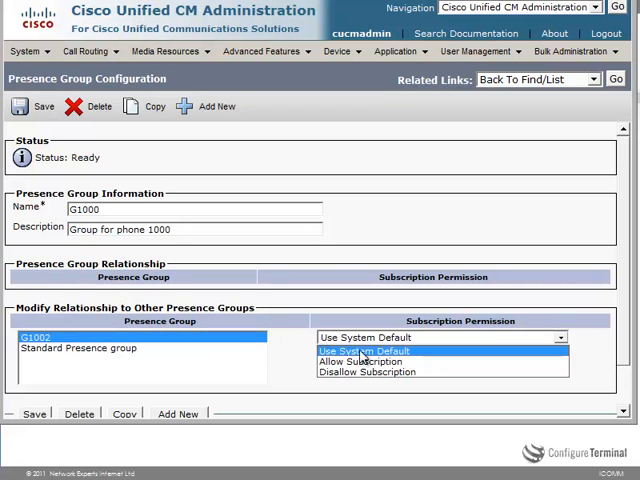
left_click(375, 371)
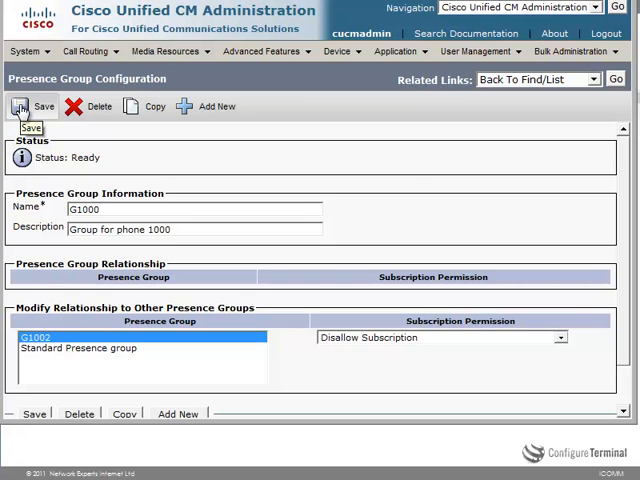
left_click(33, 107)
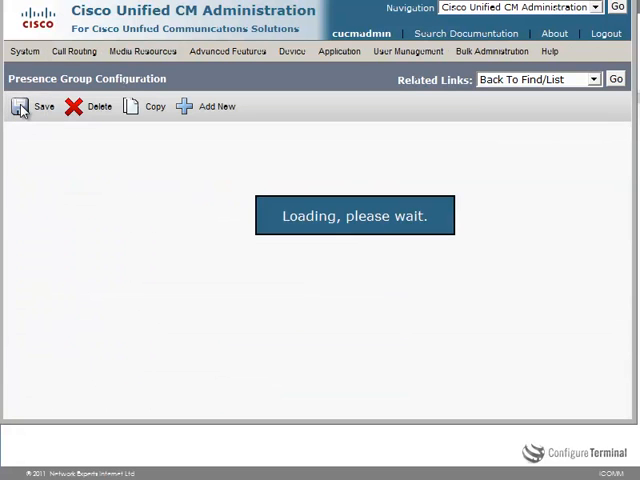
left_click(21, 107)
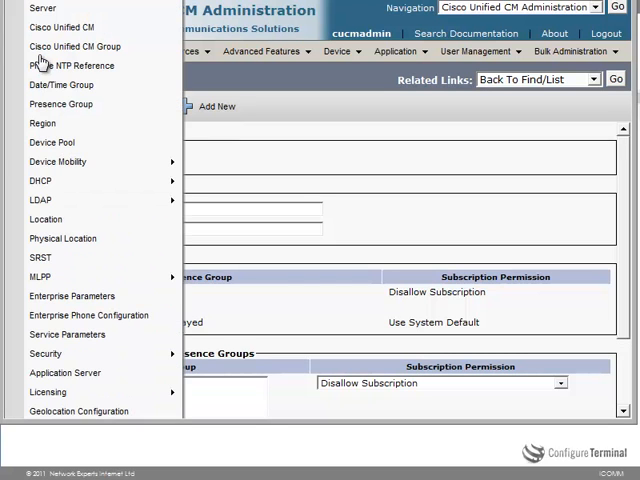
Step: Open the Cisco CallManager service parameters and search the page for 'default inter-p'
left_click(67, 334)
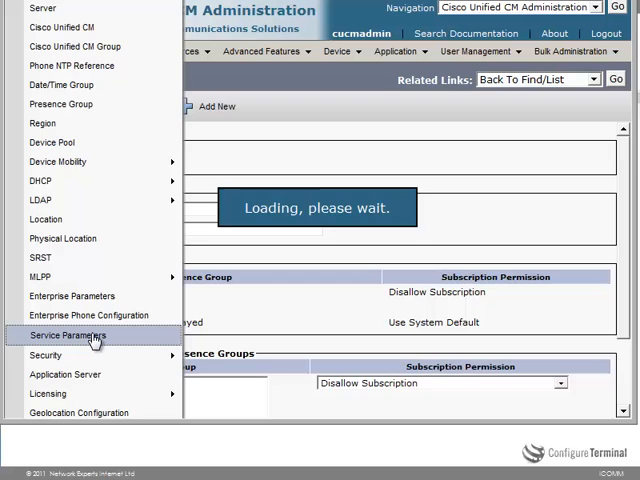
left_click(67, 335)
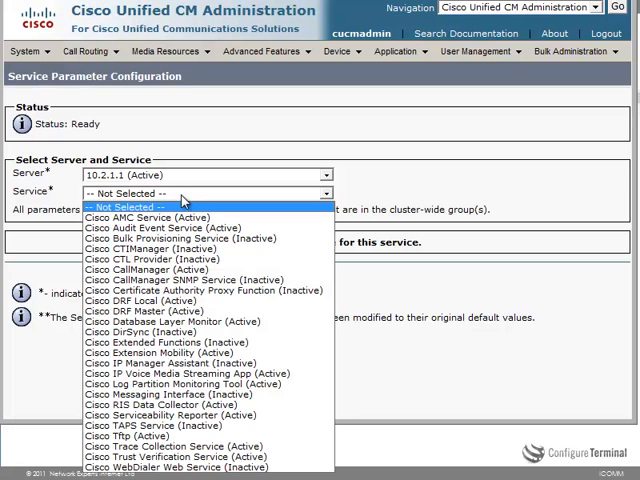
left_click(160, 269)
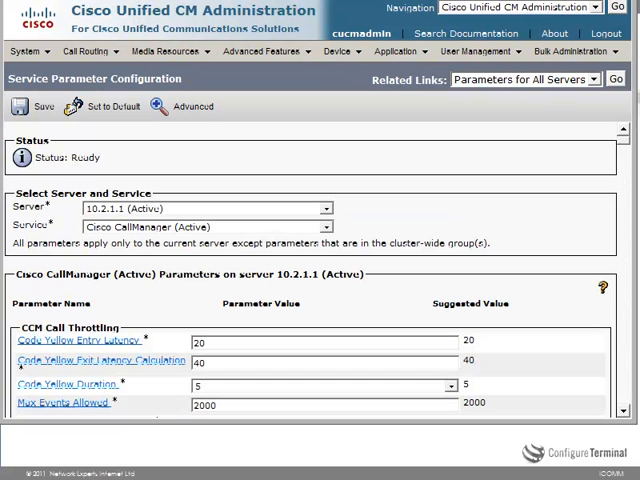
key("ctrl+f")
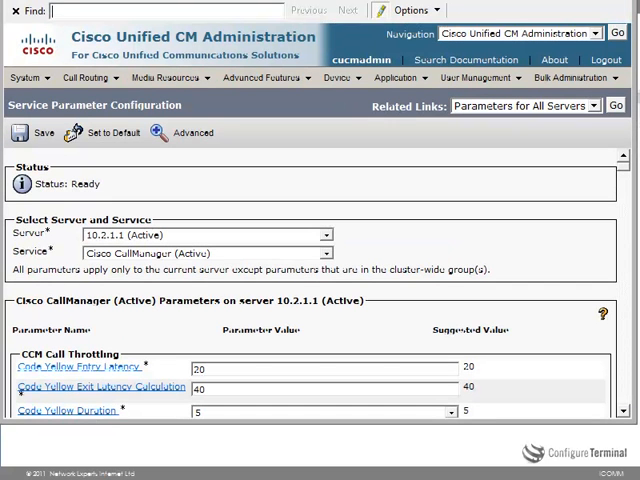
type("default inter-p")
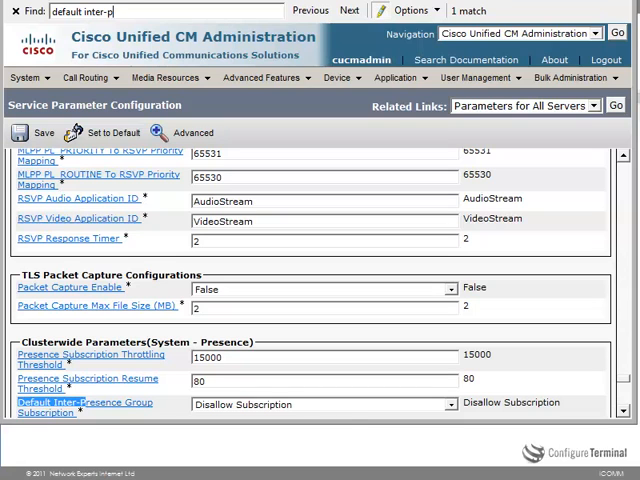
mouse_move(350, 410)
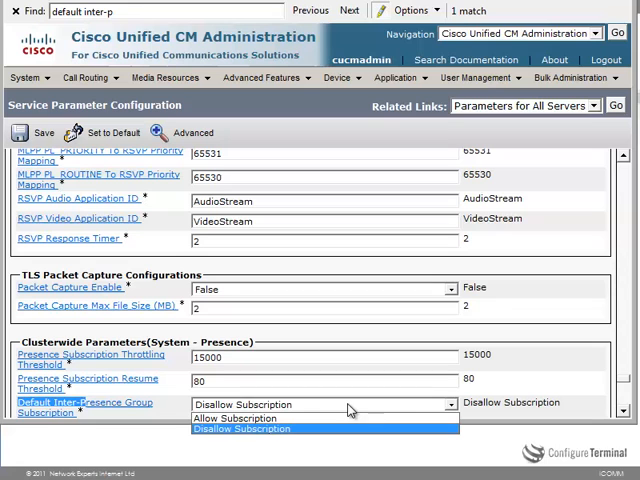
mouse_move(500, 387)
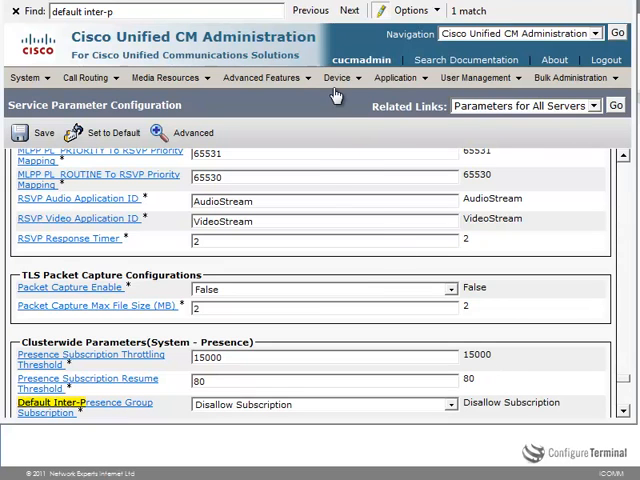
Step: Find all phones under Device > Phone and open the one with description 1002
left_click(340, 78)
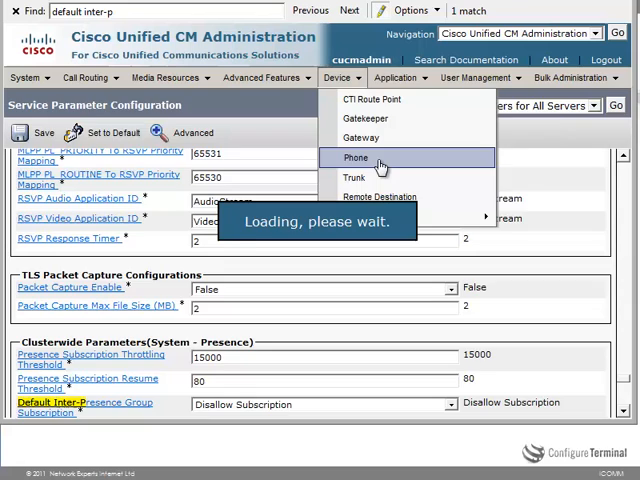
left_click(356, 158)
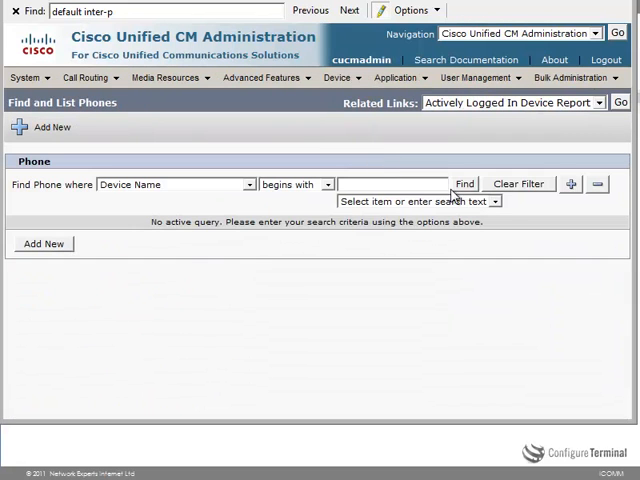
left_click(464, 184)
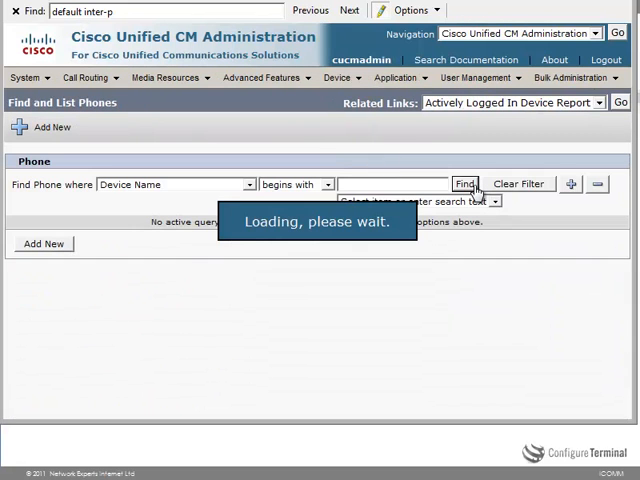
left_click(464, 184)
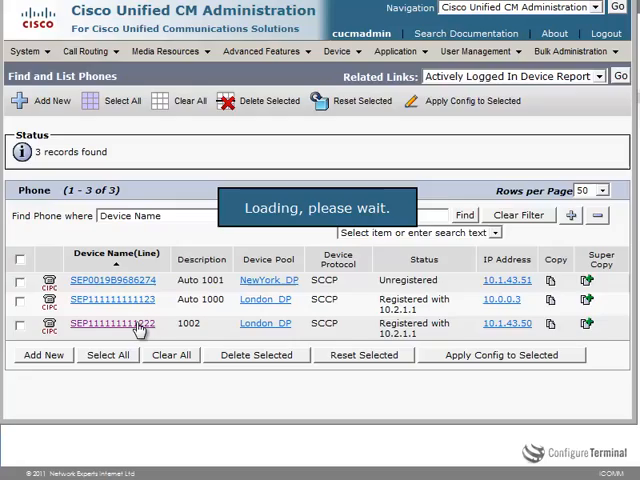
left_click(112, 323)
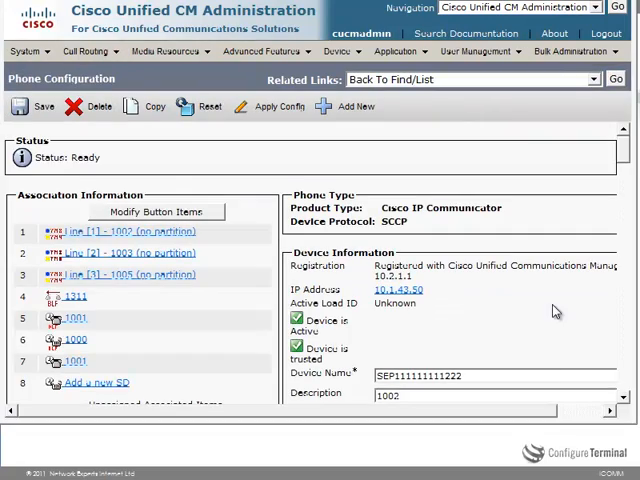
scroll("down", 3)
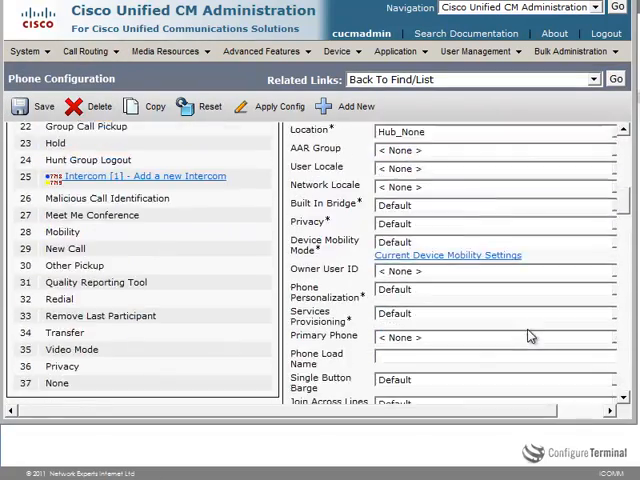
scroll("down", 3)
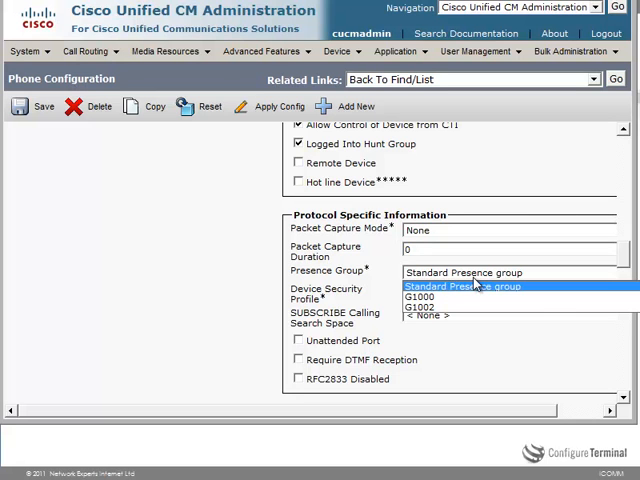
left_click(422, 297)
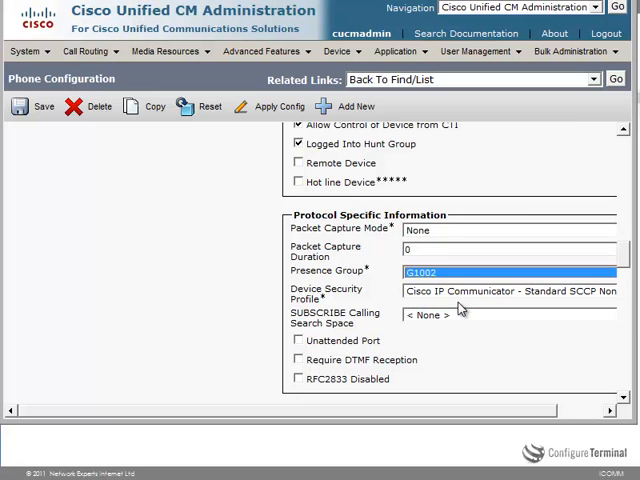
left_click(35, 106)
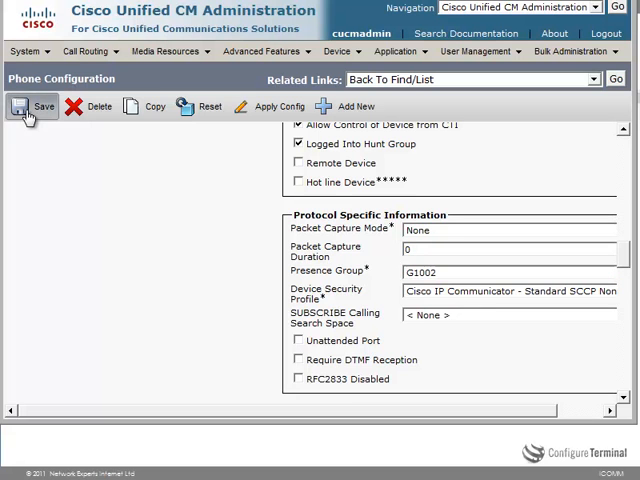
left_click(33, 106)
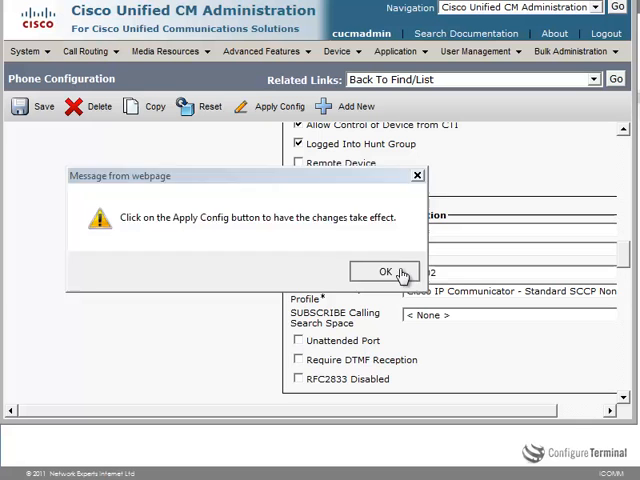
left_click(388, 272)
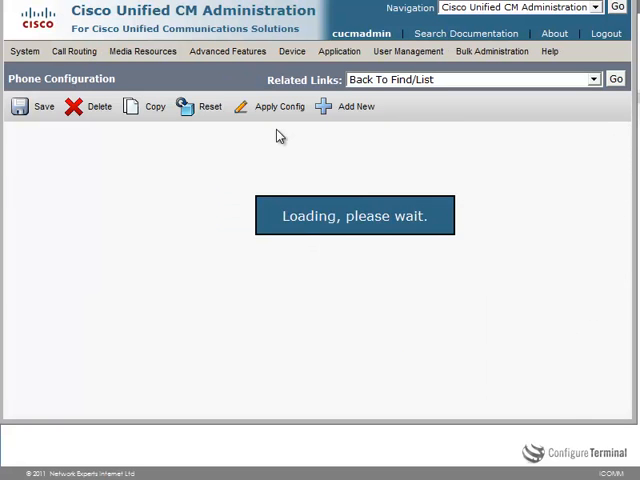
left_click(278, 107)
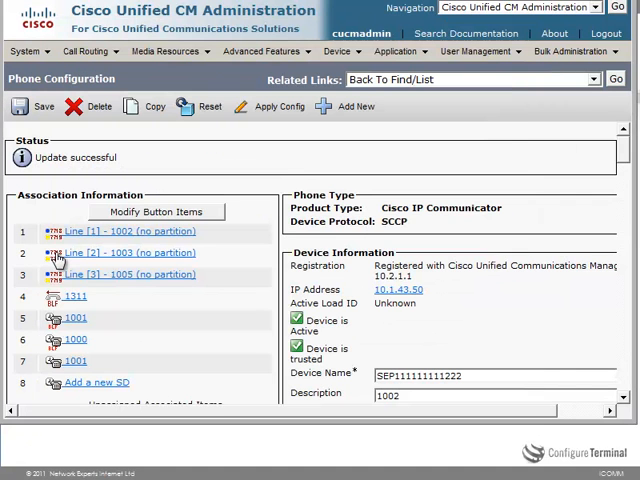
mouse_move(52, 275)
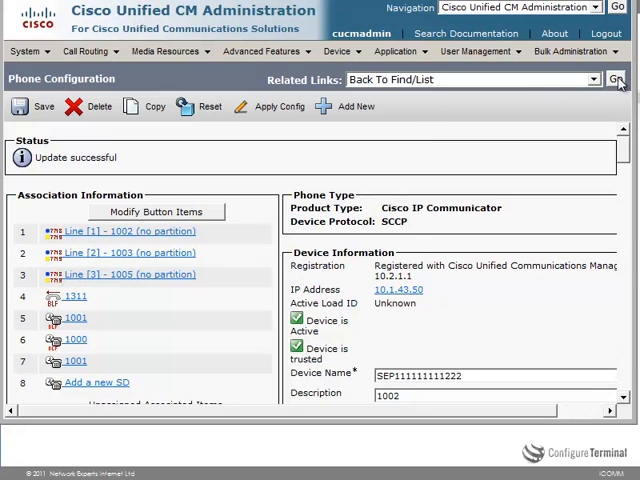
Step: Return to the phone list, set the other phone's presence group to G1000, save and acknowledge the reminder
left_click(616, 79)
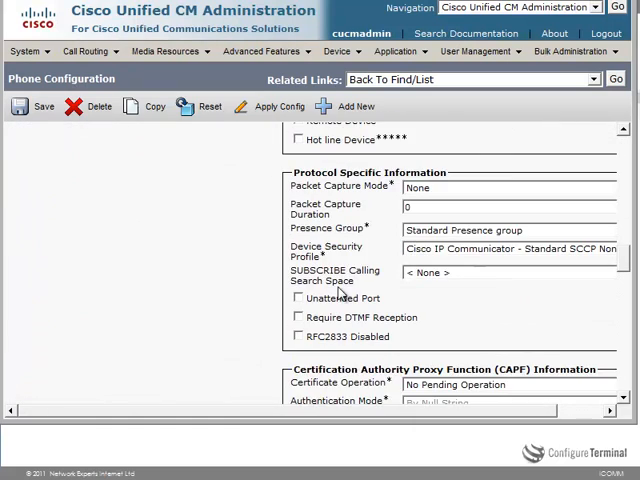
left_click(510, 230)
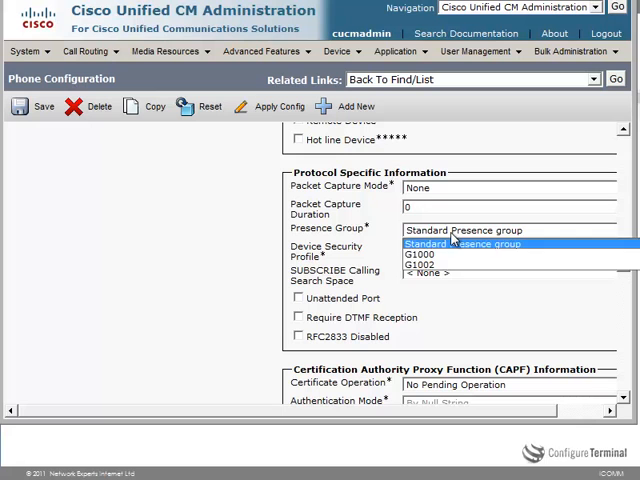
left_click(420, 255)
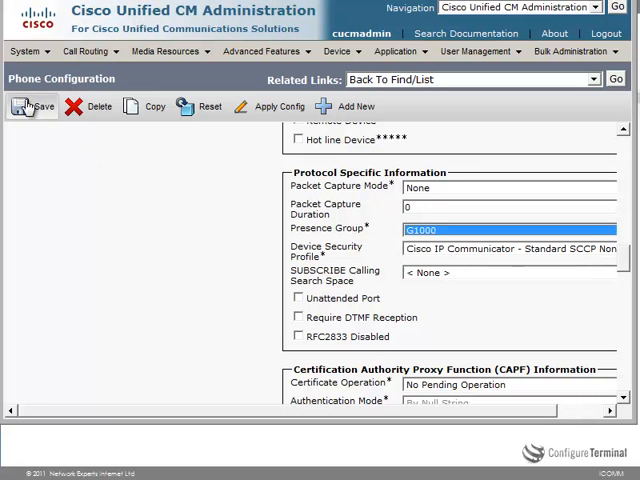
left_click(33, 106)
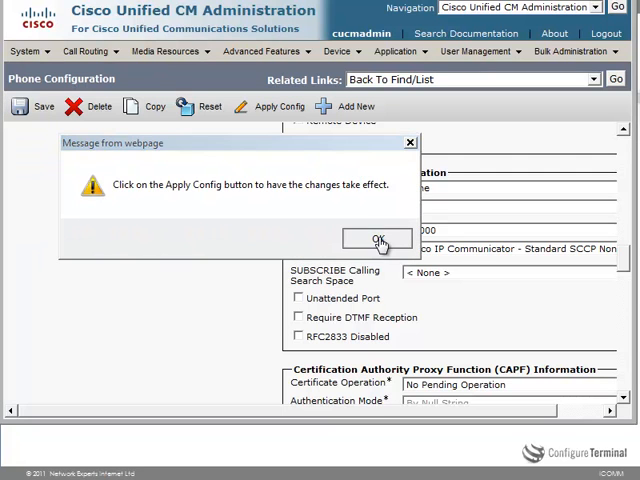
left_click(378, 240)
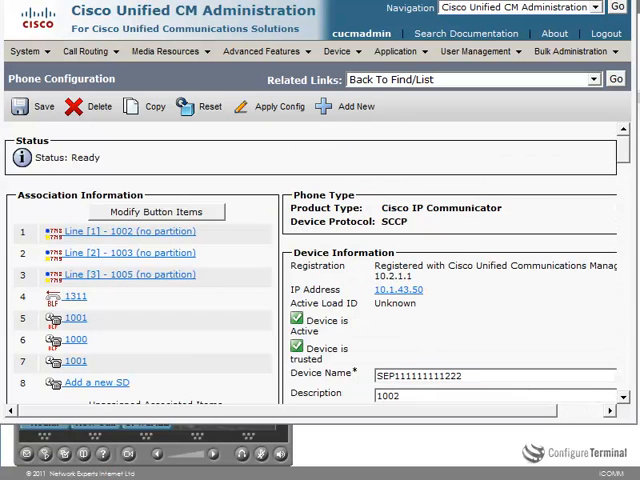
mouse_move(241, 291)
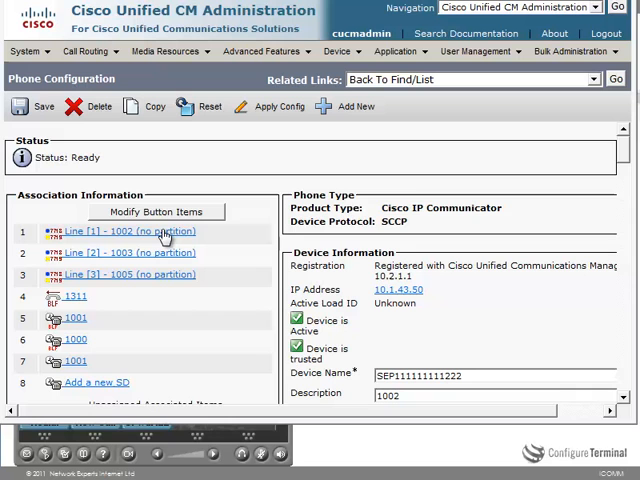
Step: Set line 1002's directory number presence group to G1002 and save it
left_click(120, 231)
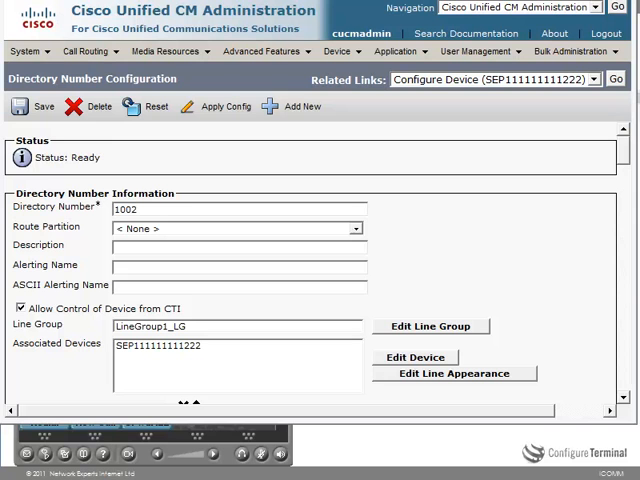
scroll("down", 3)
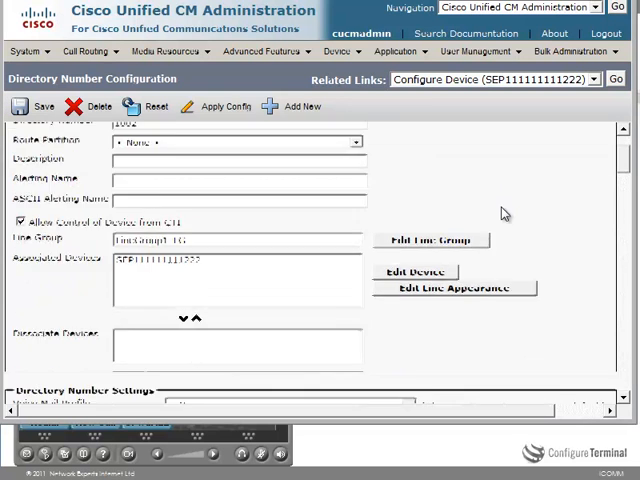
scroll("down", 3)
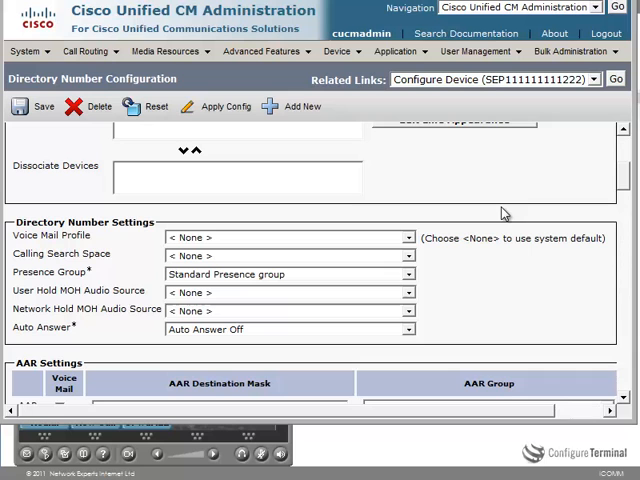
left_click(285, 274)
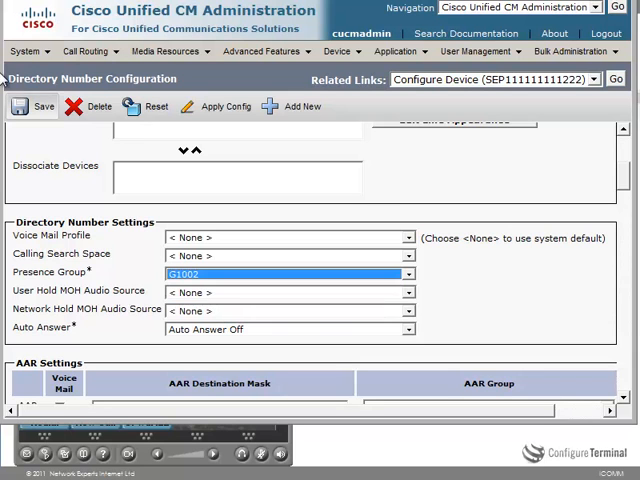
left_click(38, 107)
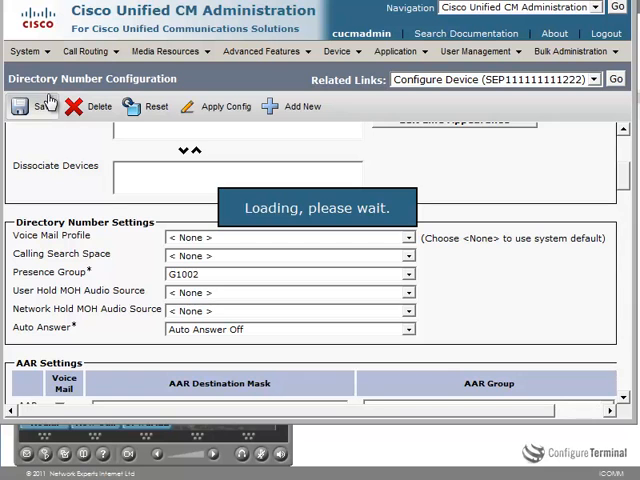
left_click(339, 51)
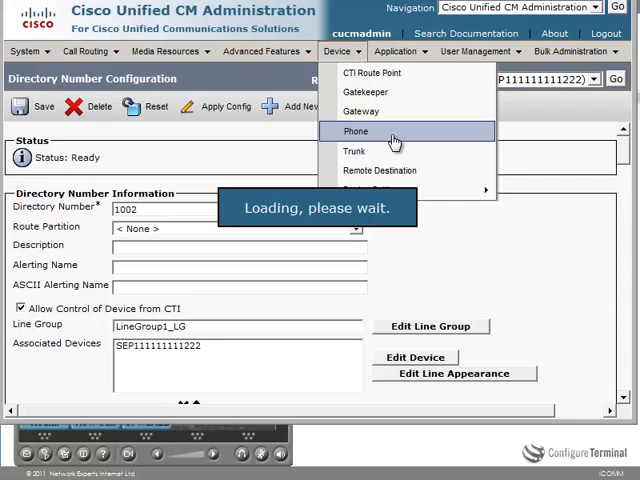
left_click(356, 131)
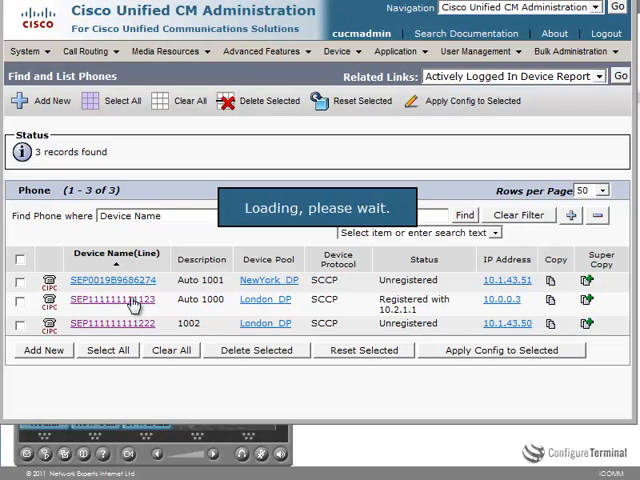
left_click(110, 299)
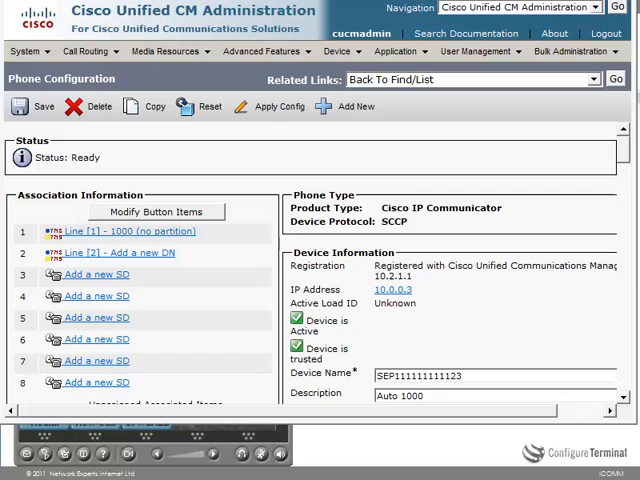
mouse_move(157, 237)
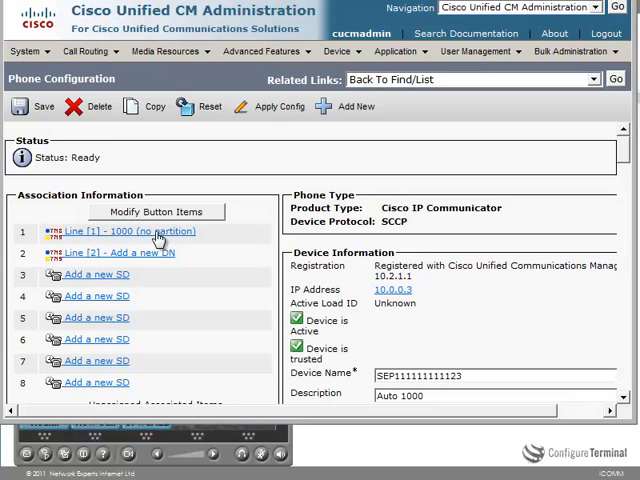
left_click(118, 231)
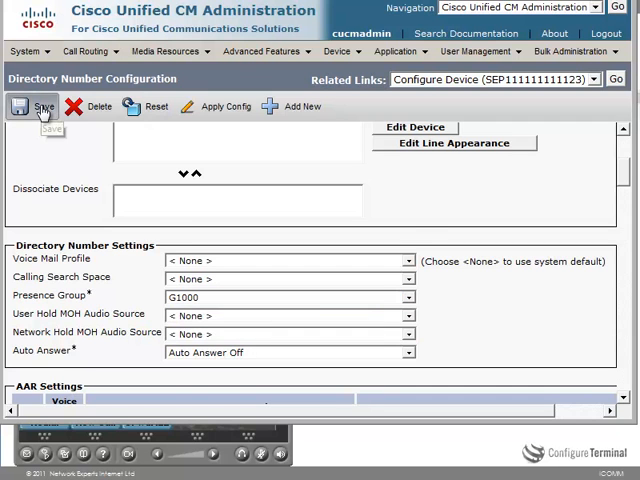
left_click(33, 107)
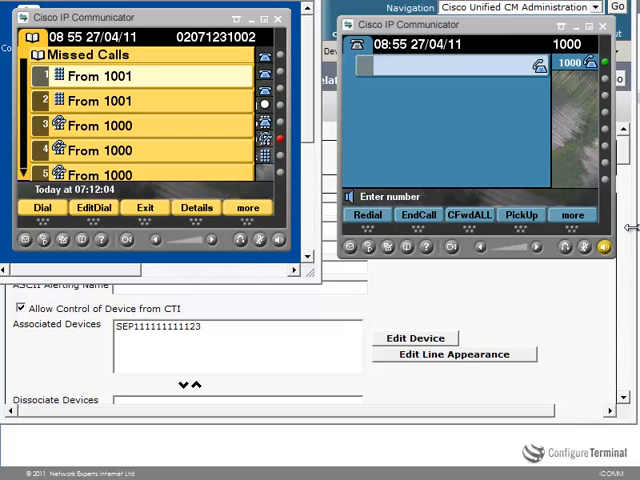
Step: Hang up and view the missed calls list on the 1000 phone's Directories
left_click(417, 214)
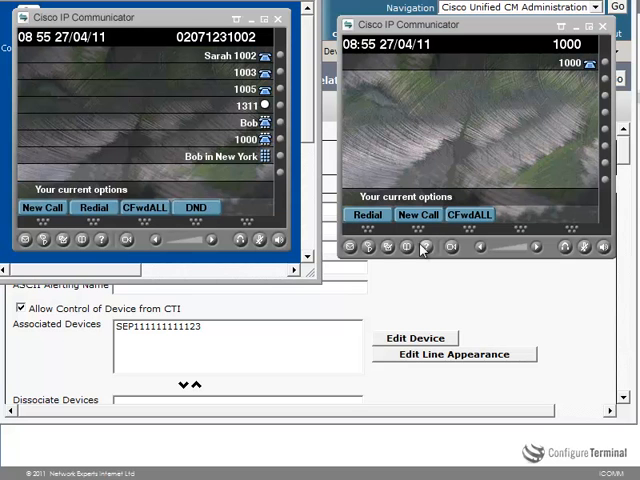
left_click(428, 247)
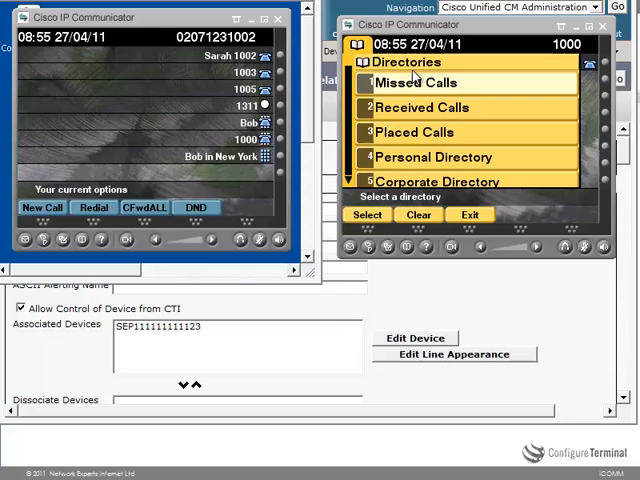
left_click(420, 83)
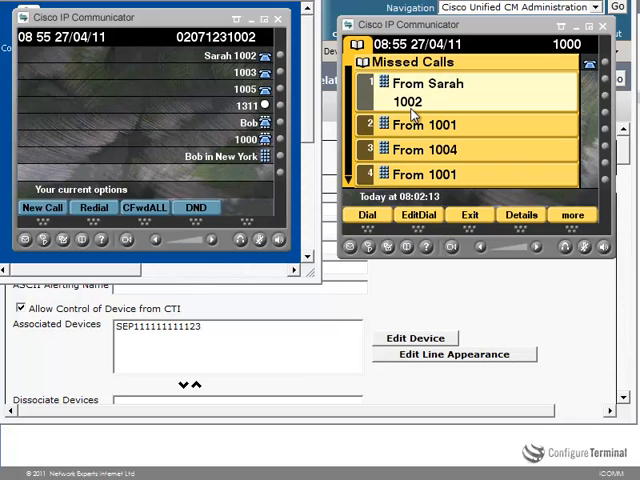
mouse_move(252, 68)
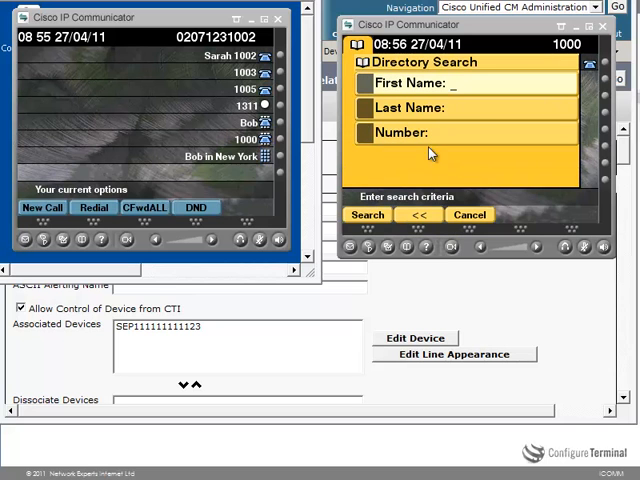
Step: Search the corporate directory for first name 'S', then cancel back to the idle screen
type("S")
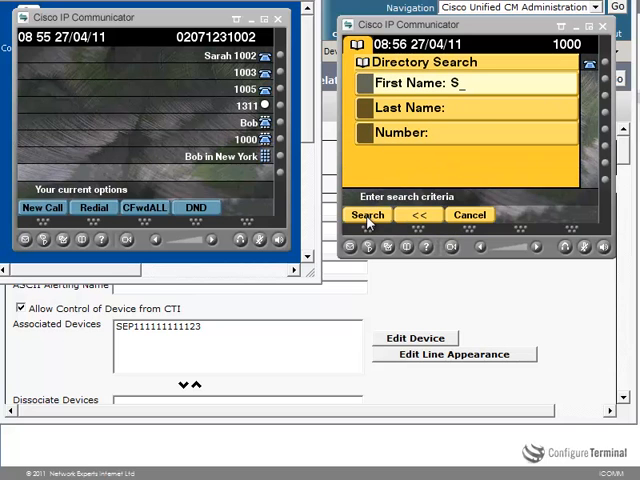
left_click(368, 214)
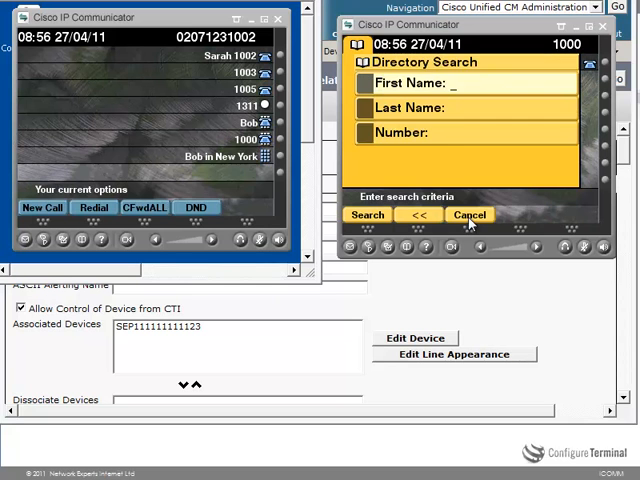
left_click(469, 215)
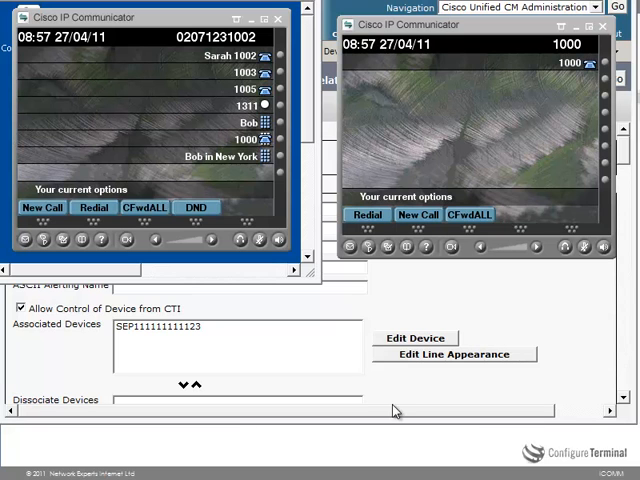
mouse_move(423, 300)
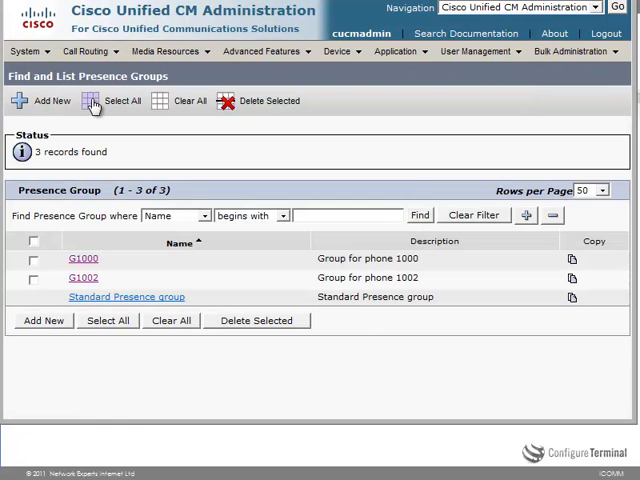
Step: Set presence group G1002's subscription permission for G1000 to Disallow Subscription and save
left_click(82, 277)
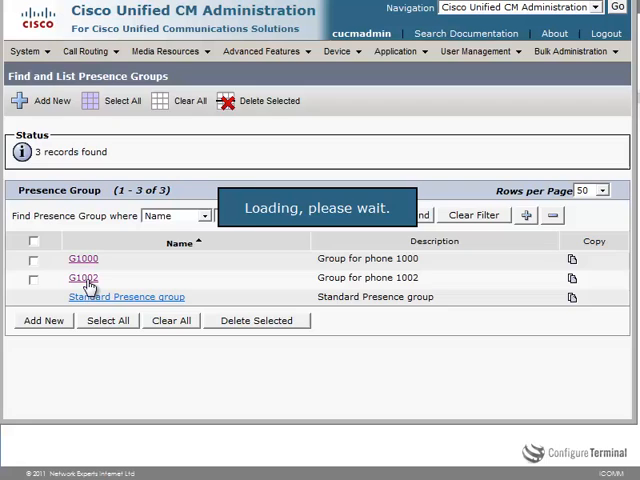
left_click(84, 277)
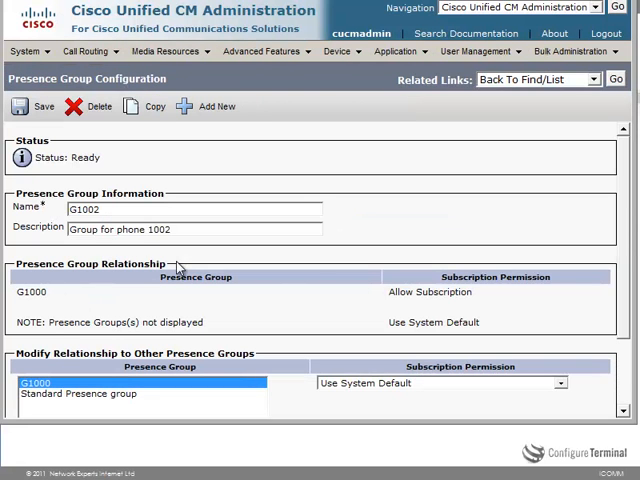
mouse_move(390, 300)
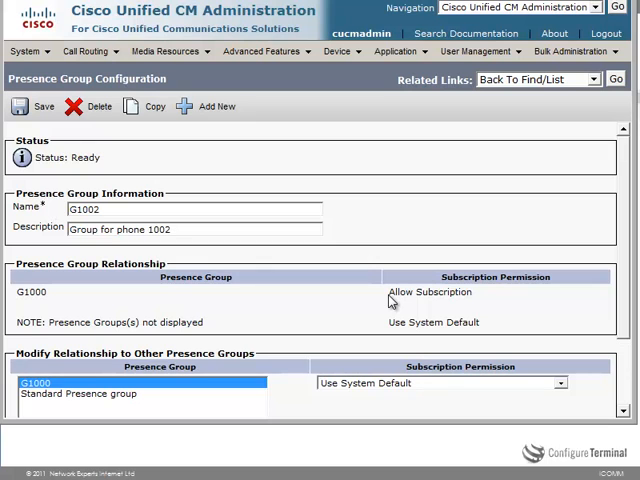
left_click(435, 383)
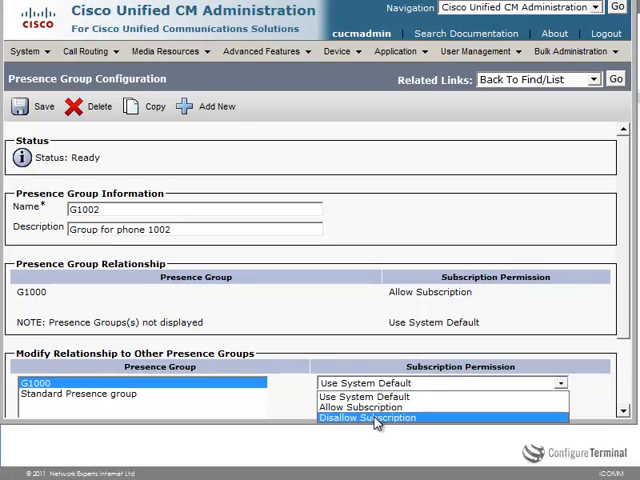
left_click(44, 107)
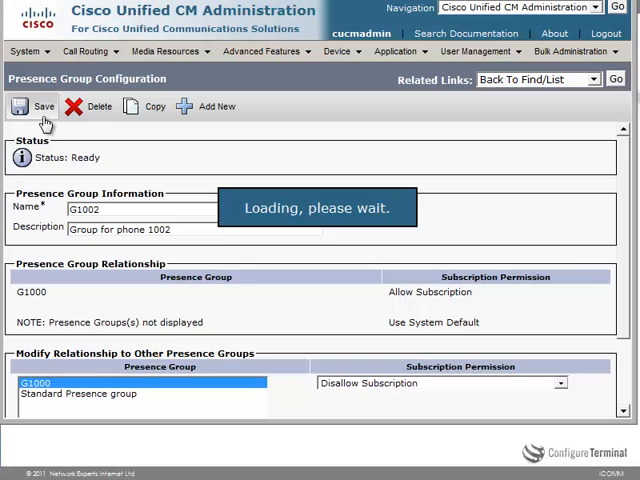
left_click(36, 107)
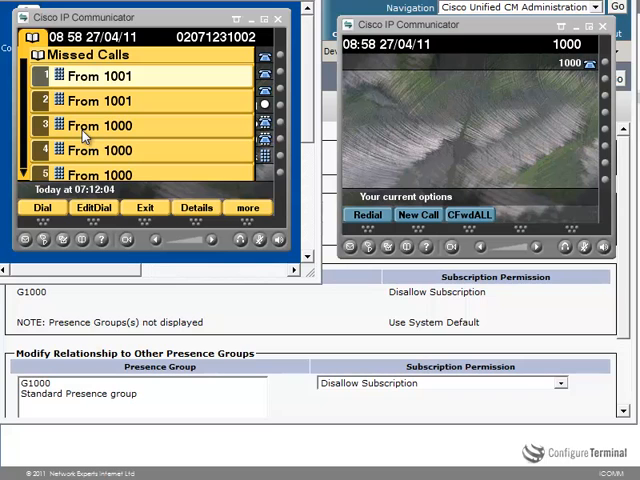
mouse_move(120, 205)
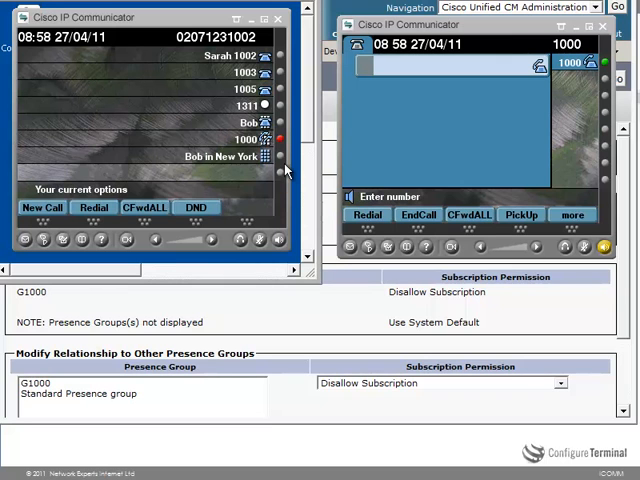
mouse_move(279, 155)
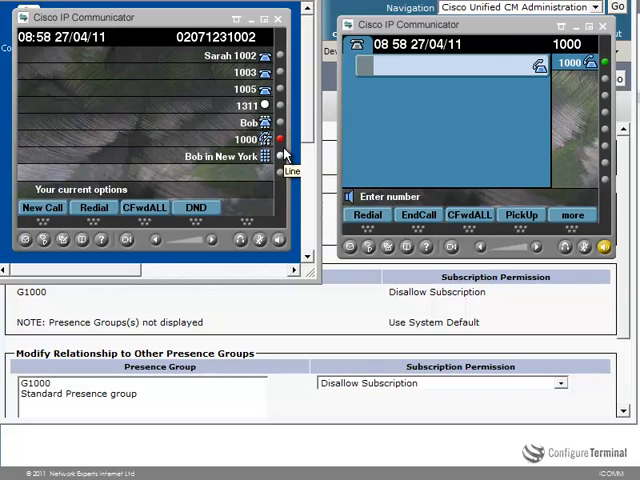